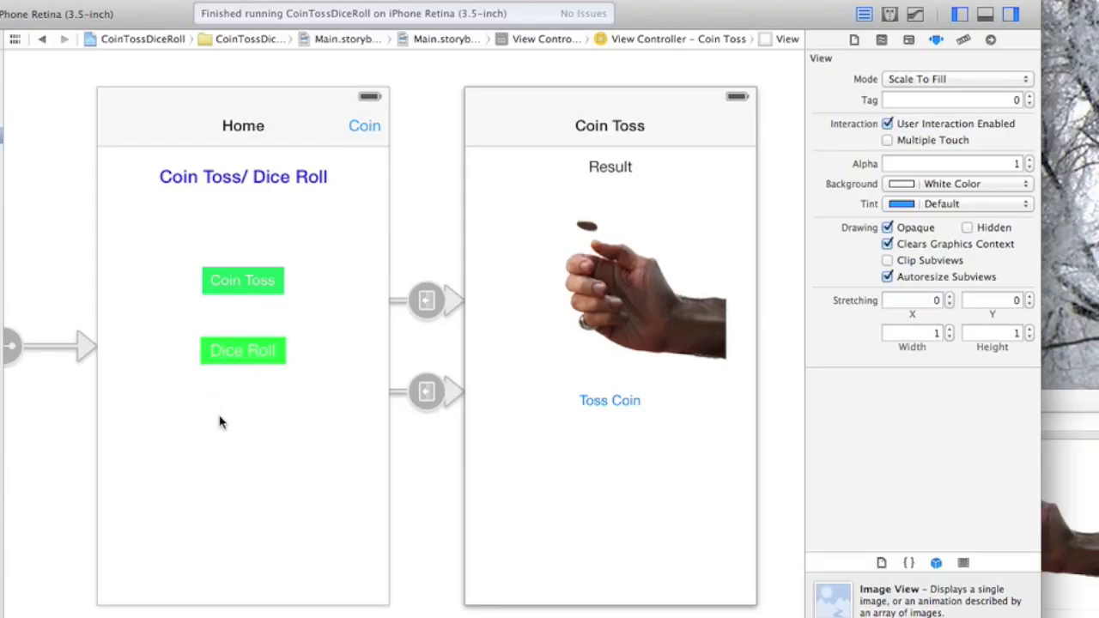
Select the Coin Toss button, set its Type to Custom and its Image to coin_toss.png
left_click(243, 351)
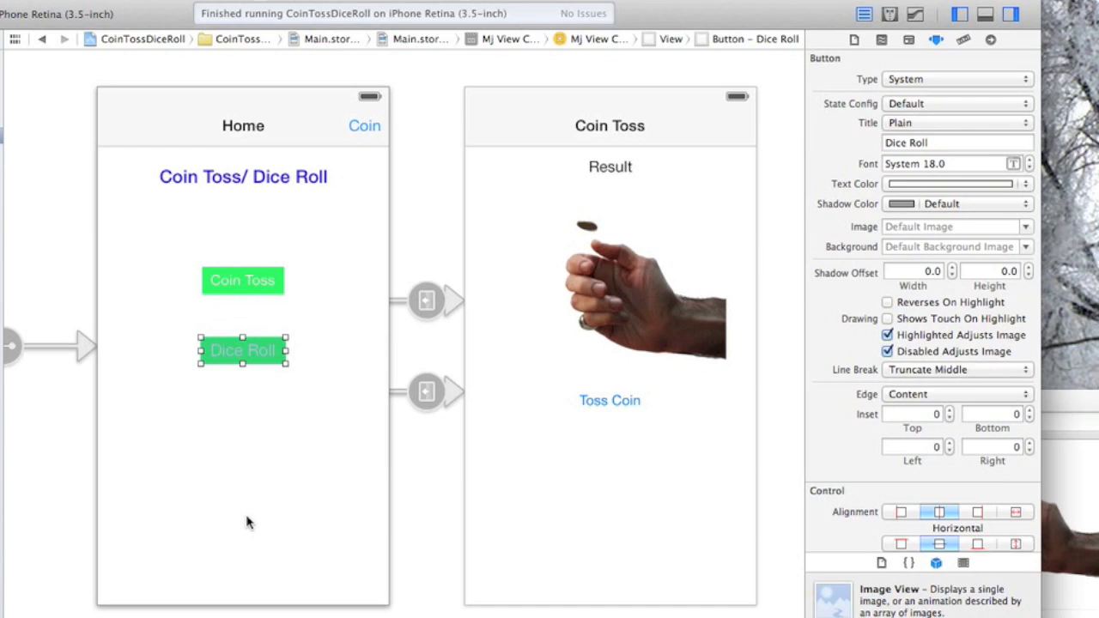
mouse_move(260, 462)
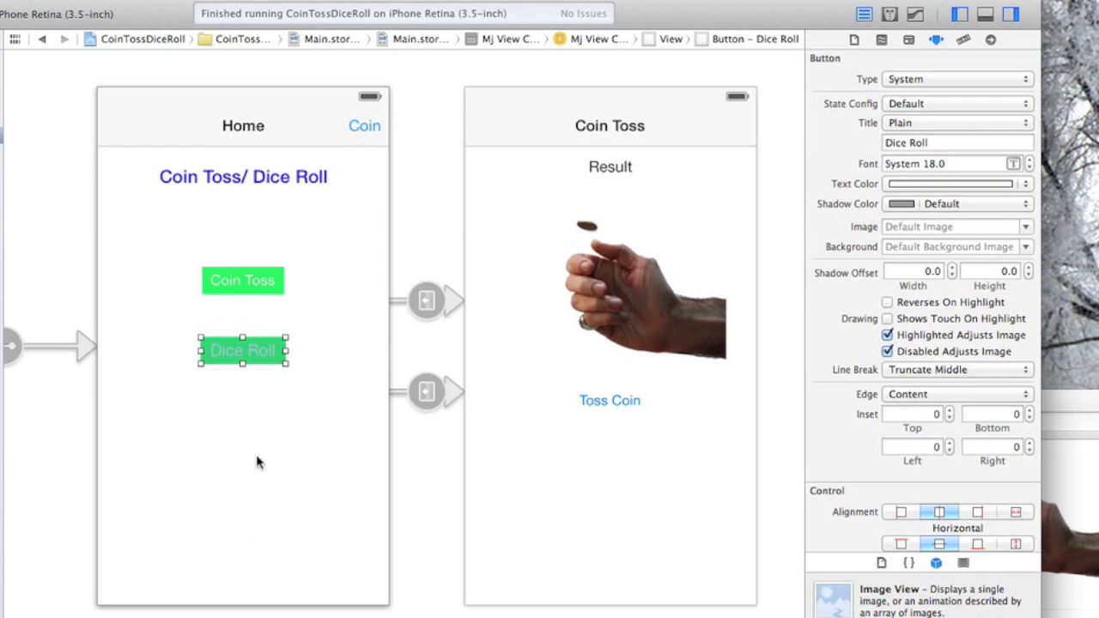
left_click(243, 280)
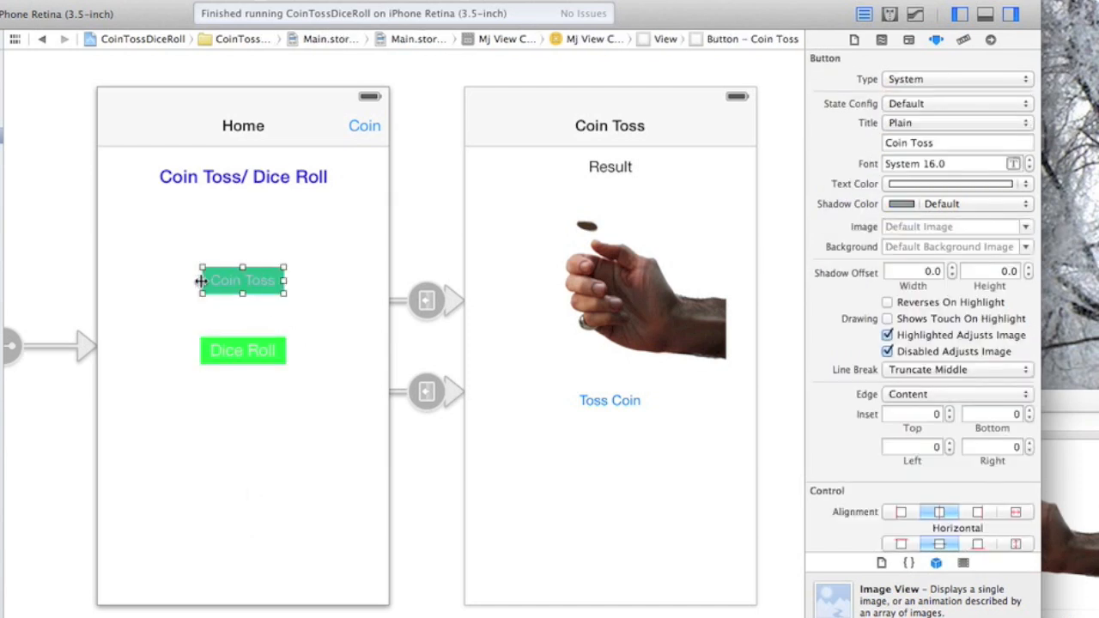
mouse_move(264, 302)
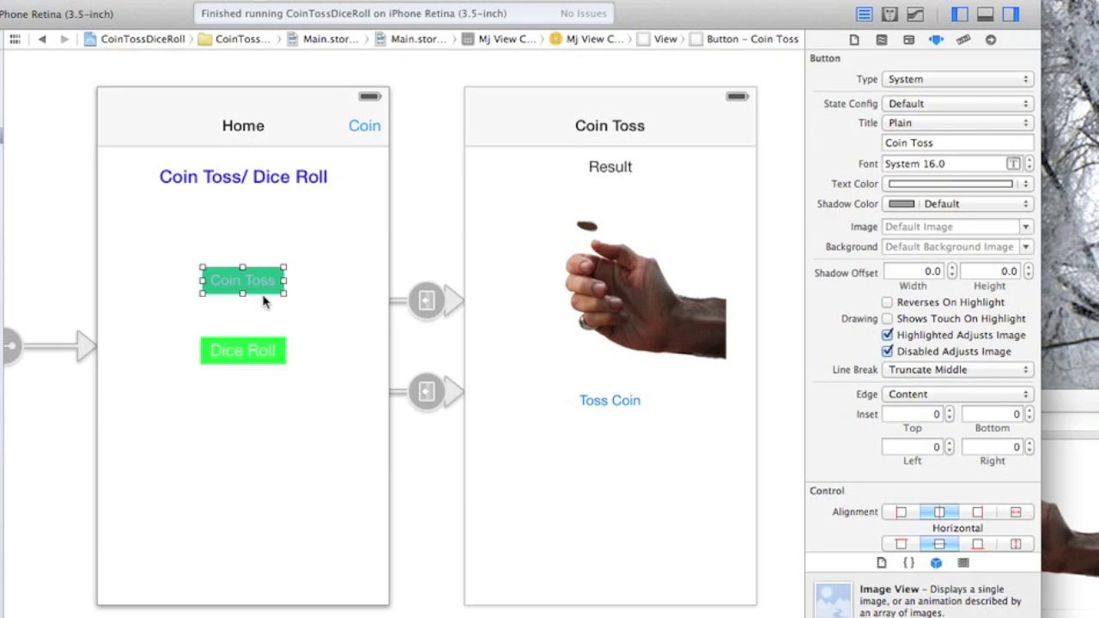
mouse_move(965, 86)
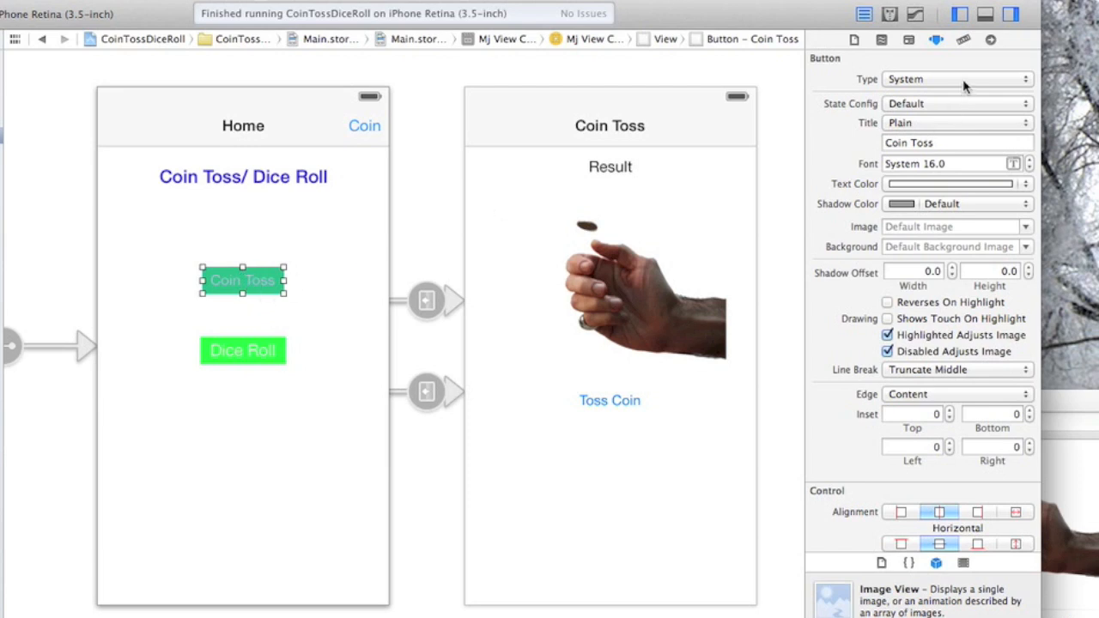
left_click(956, 79)
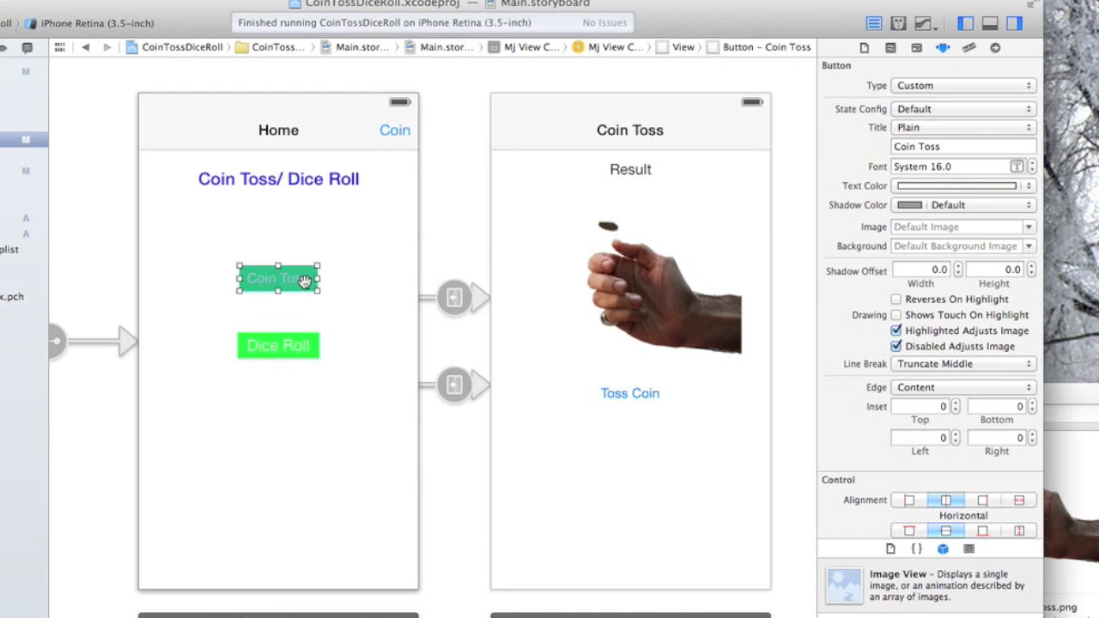
mouse_move(952, 222)
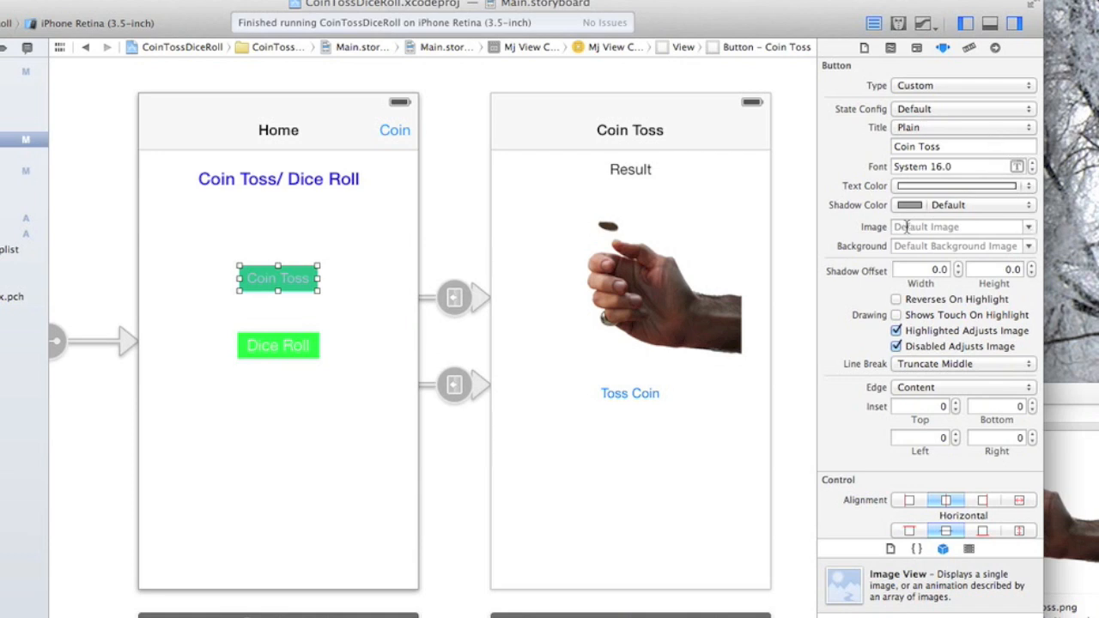
left_click(1028, 226)
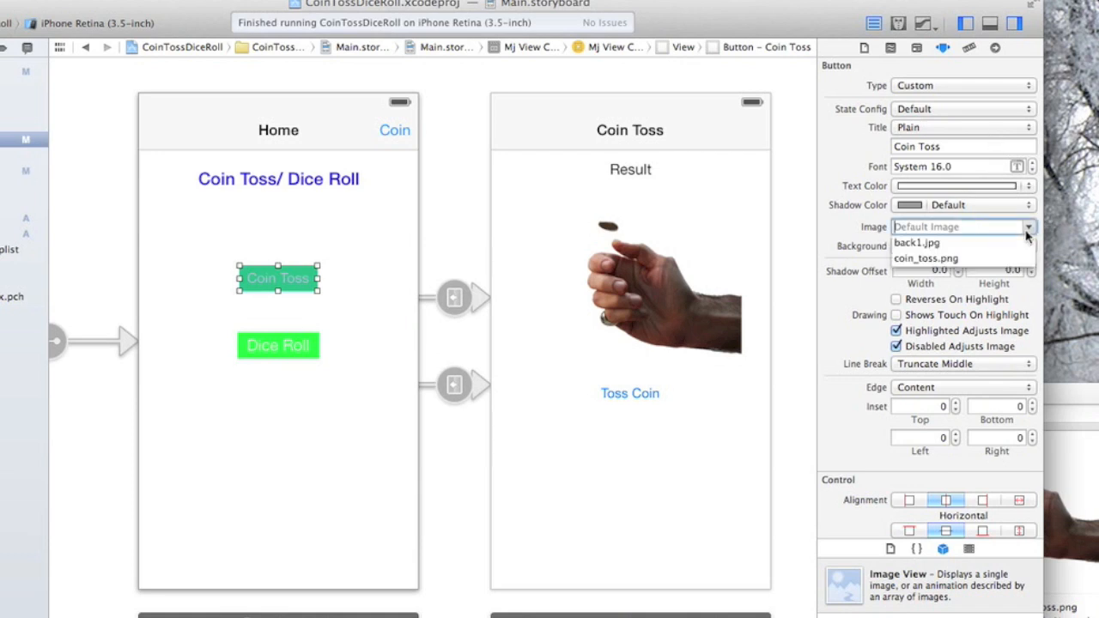
left_click(926, 259)
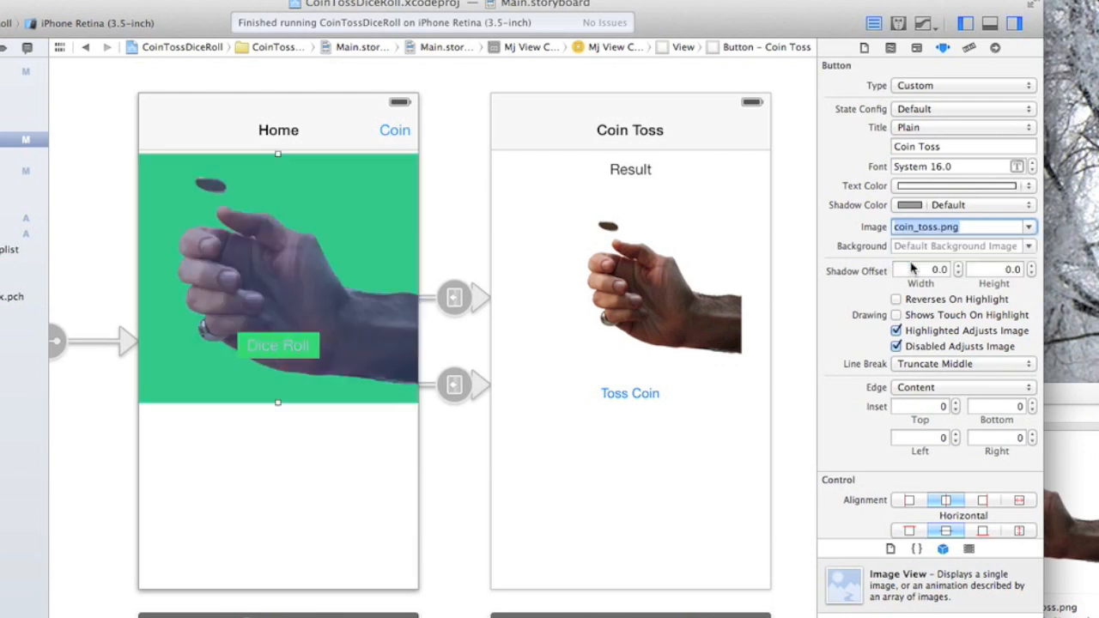
mouse_move(308, 396)
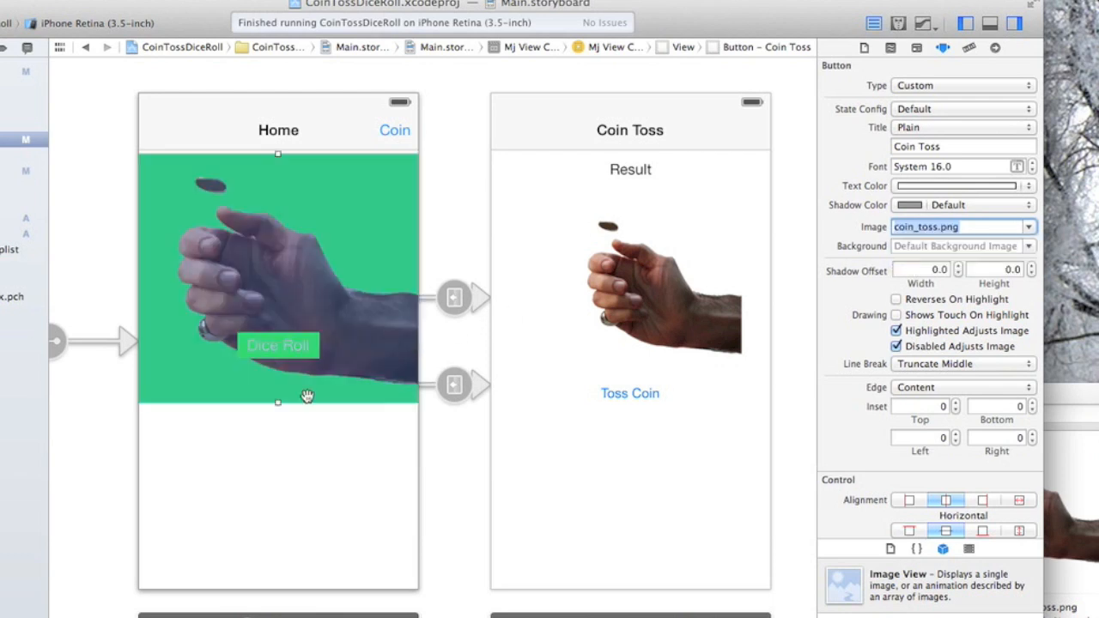
mouse_move(278, 404)
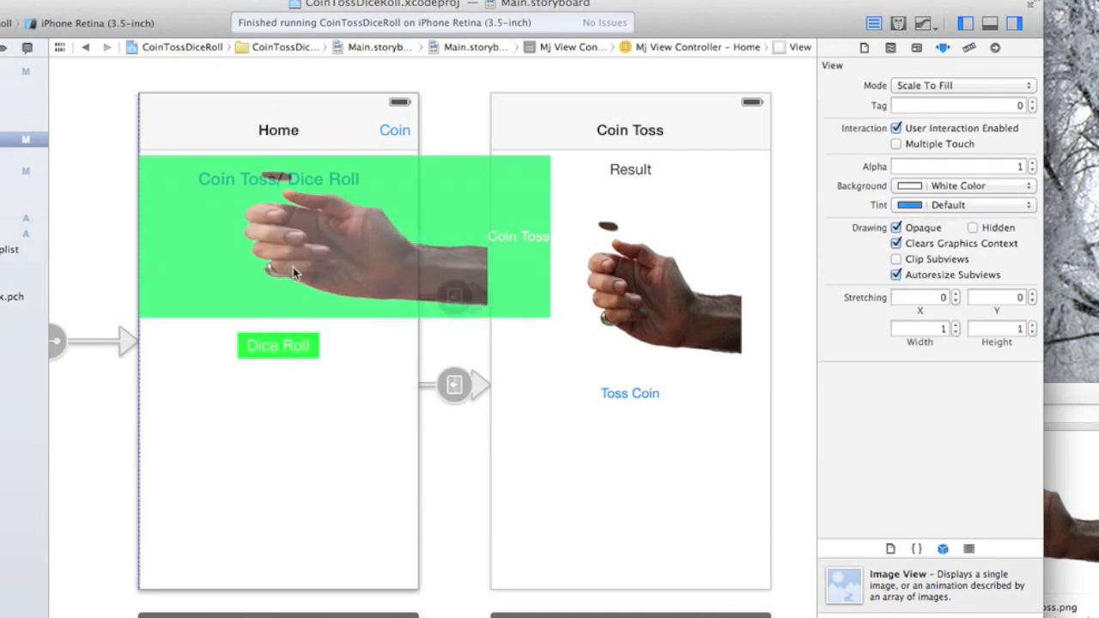
Resize the enlarged coin-toss button smaller and place it between the title and Dice Roll
left_click(292, 236)
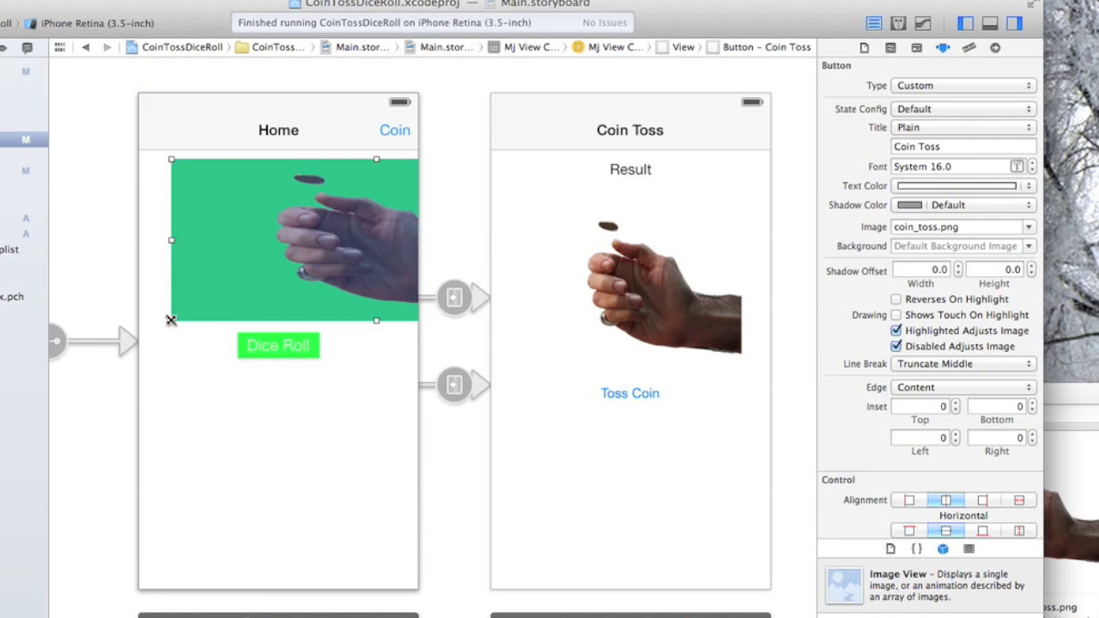
left_click_drag(292, 241, 382, 211)
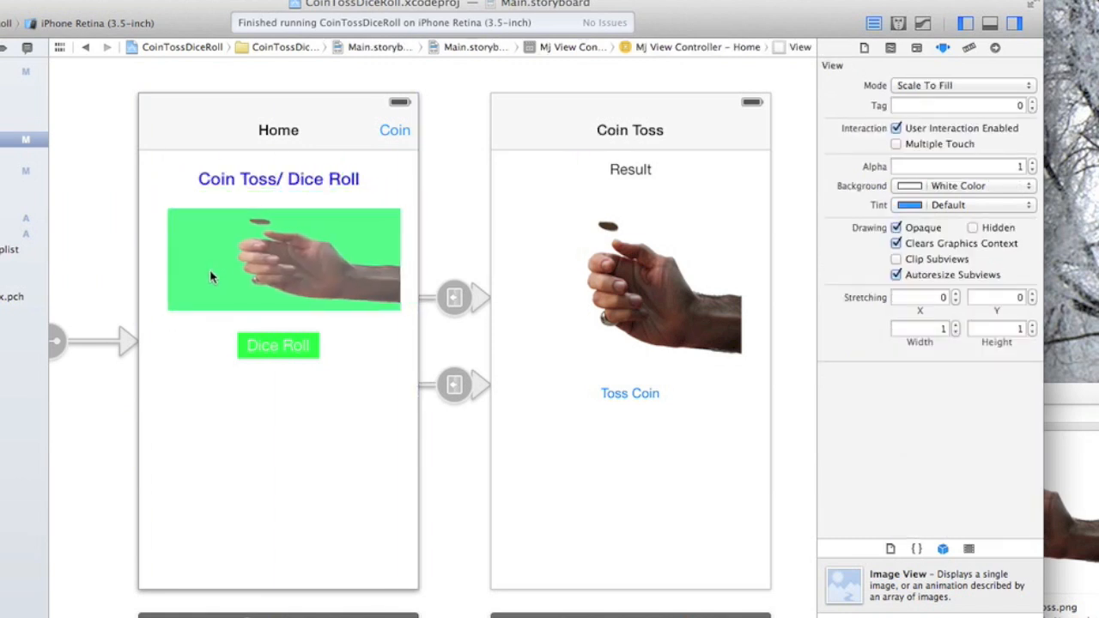
left_click(284, 258)
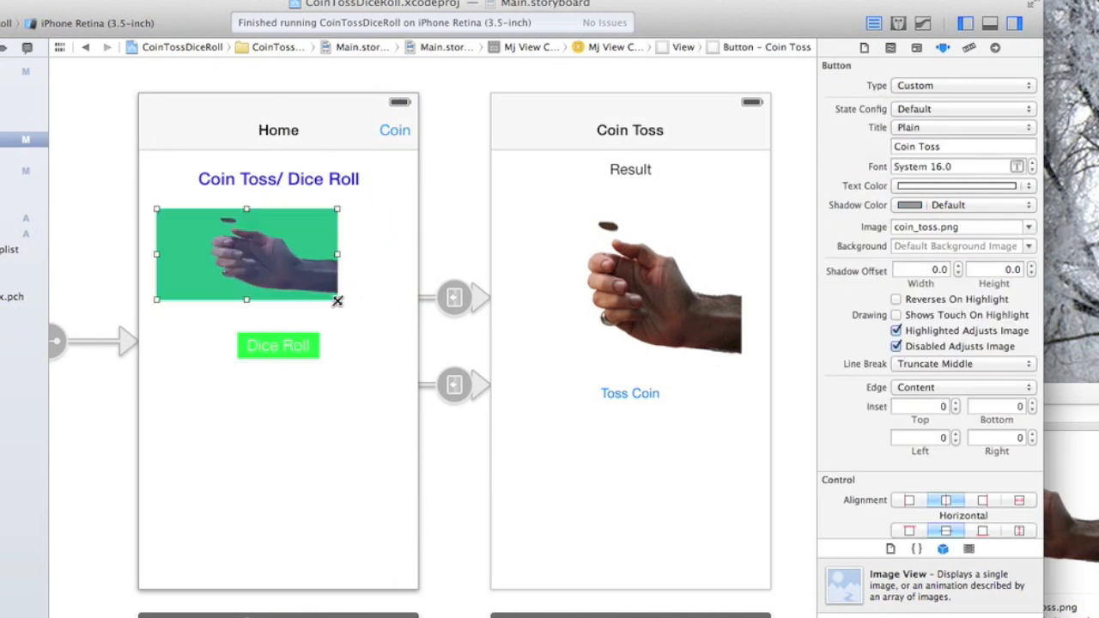
left_click(283, 258)
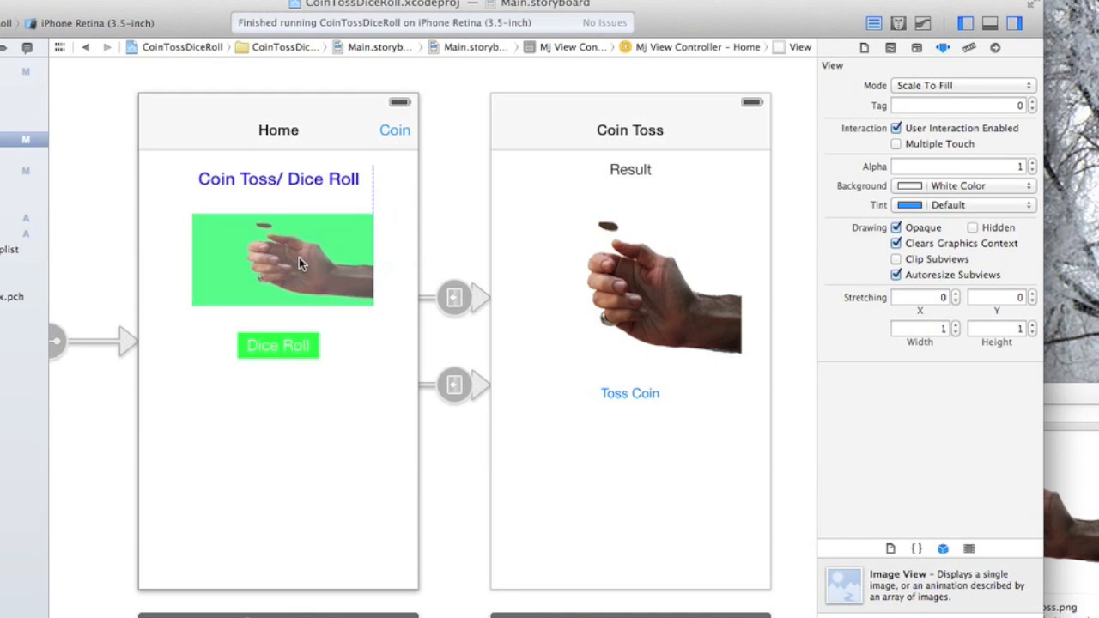
left_click(278, 261)
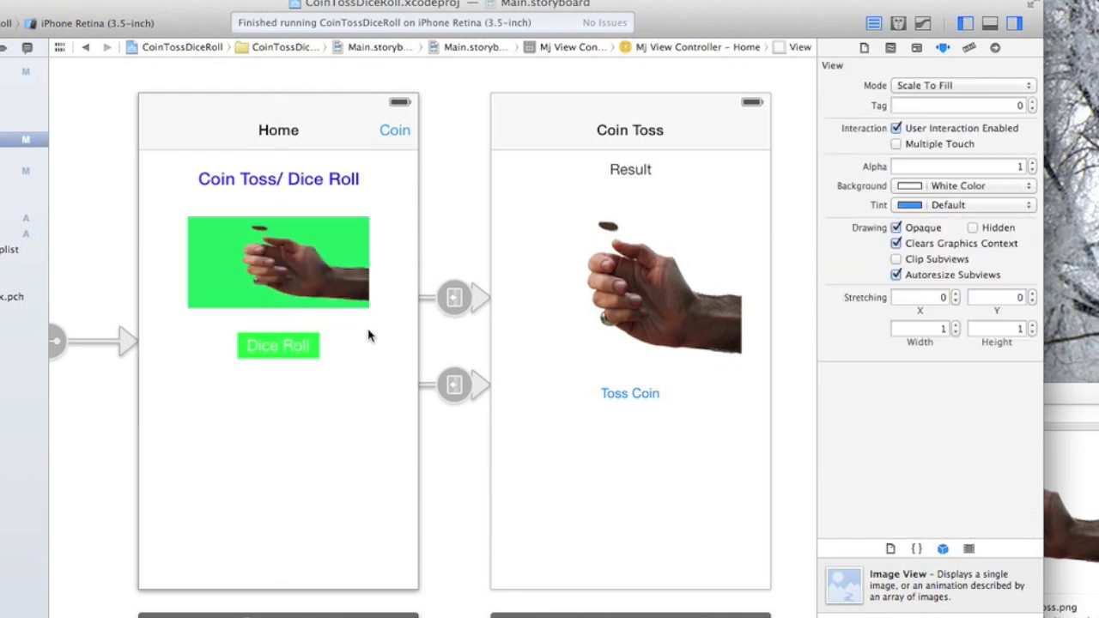
left_click(278, 262)
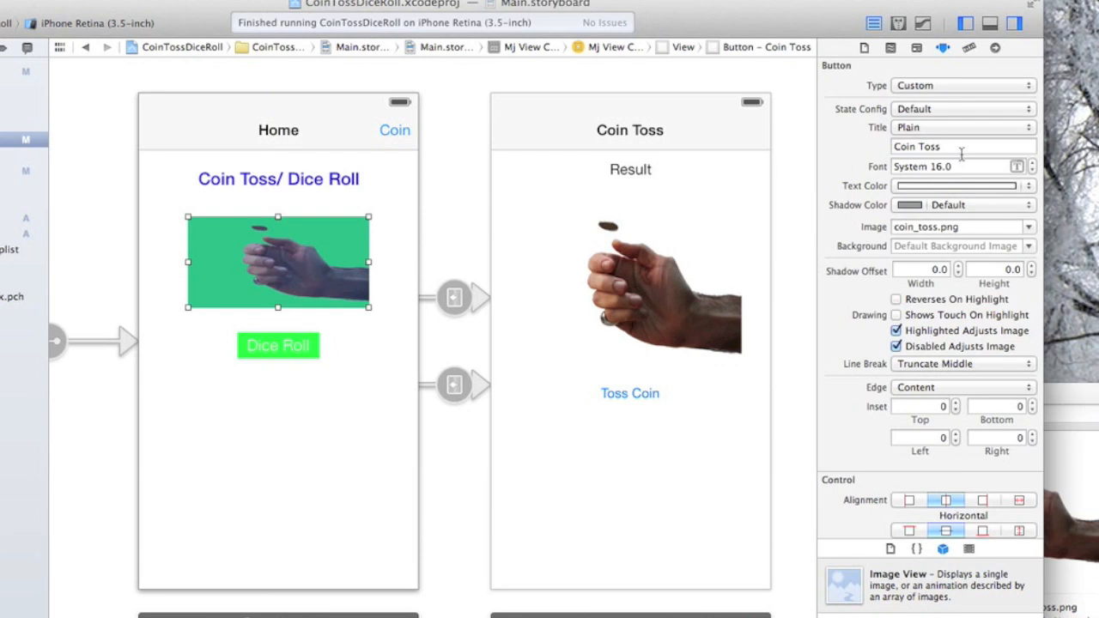
Delete the 'Coin Toss' text from the button's Title field
left_click(962, 146)
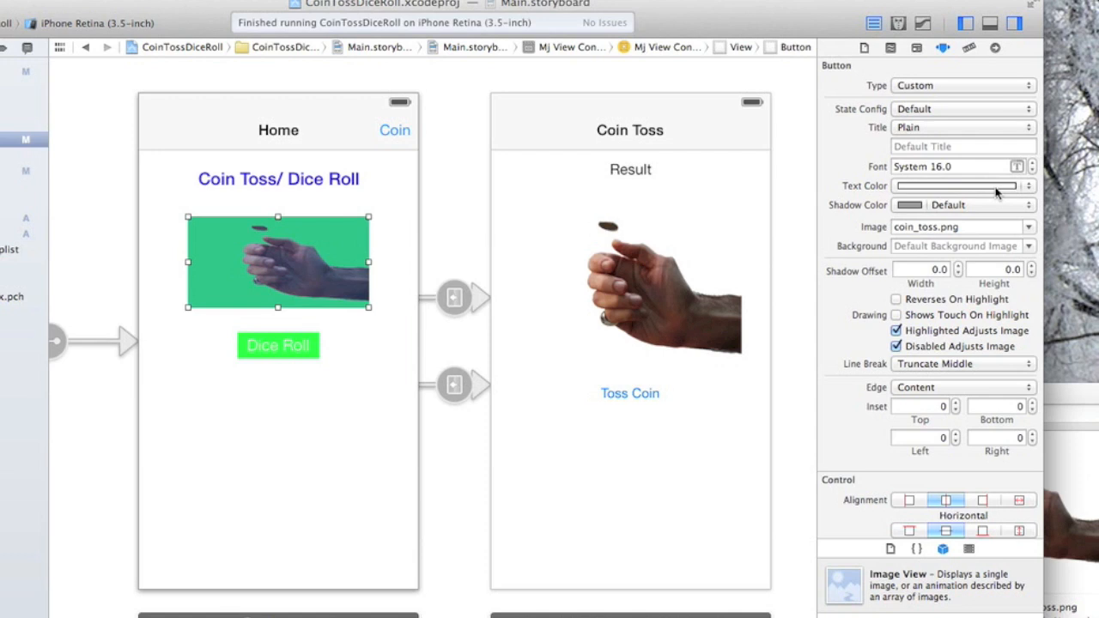
mouse_move(865, 291)
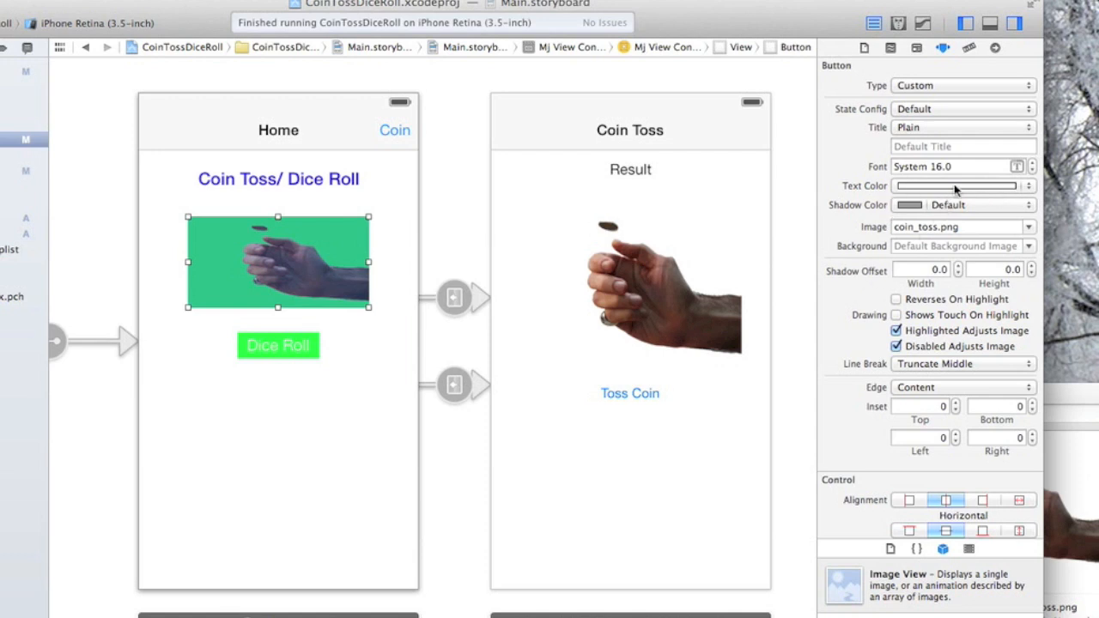
Set the coin-toss button's View Background colour to green
scroll("down", 3)
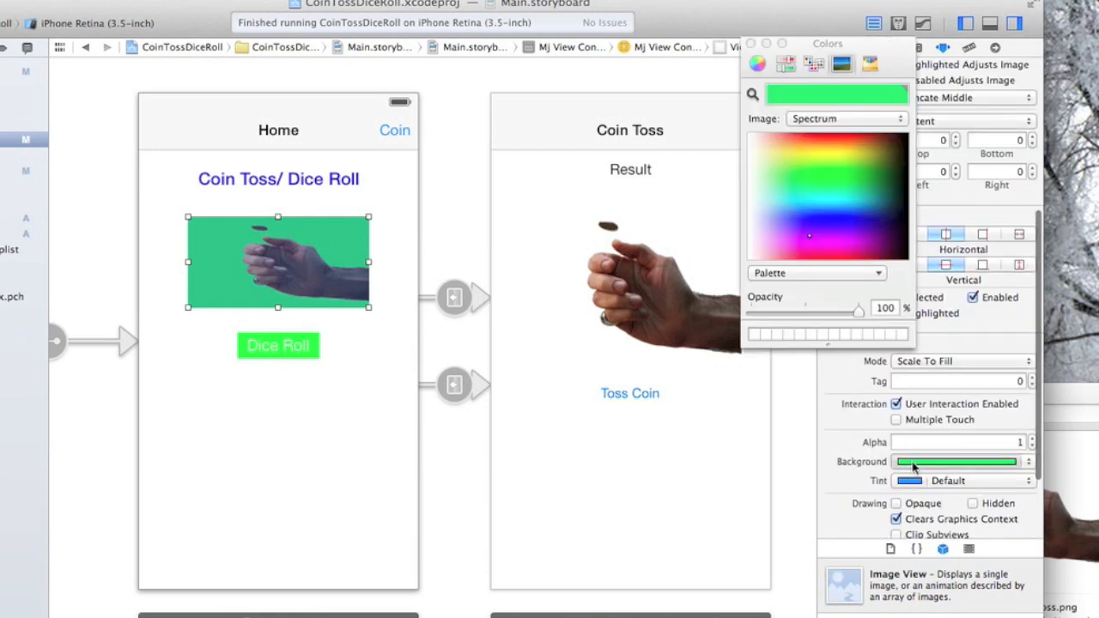
mouse_move(833, 330)
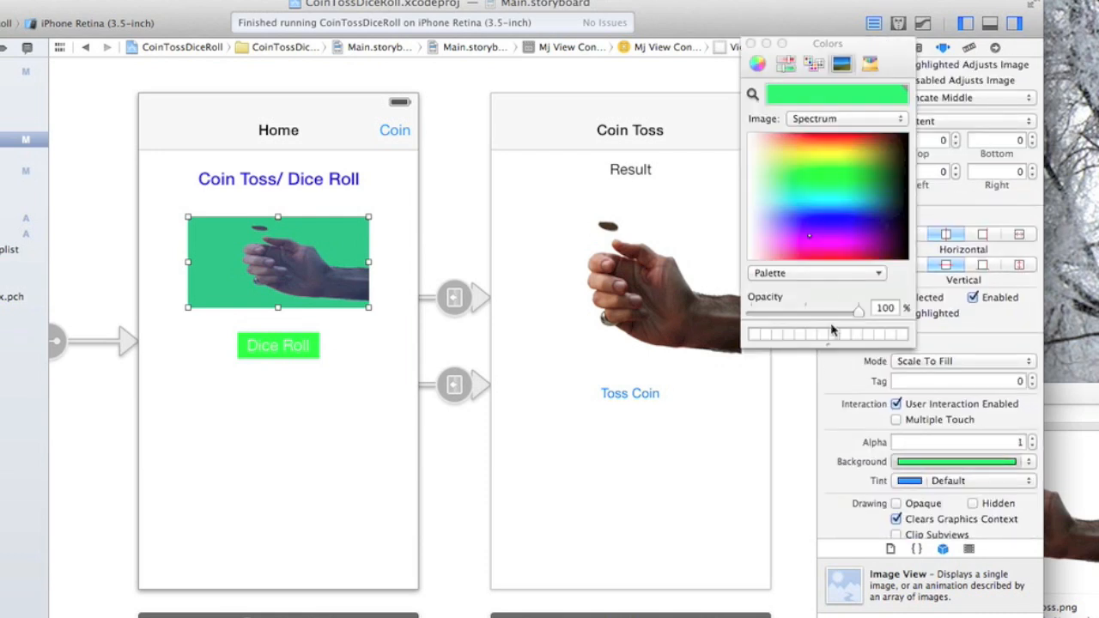
left_click(1031, 461)
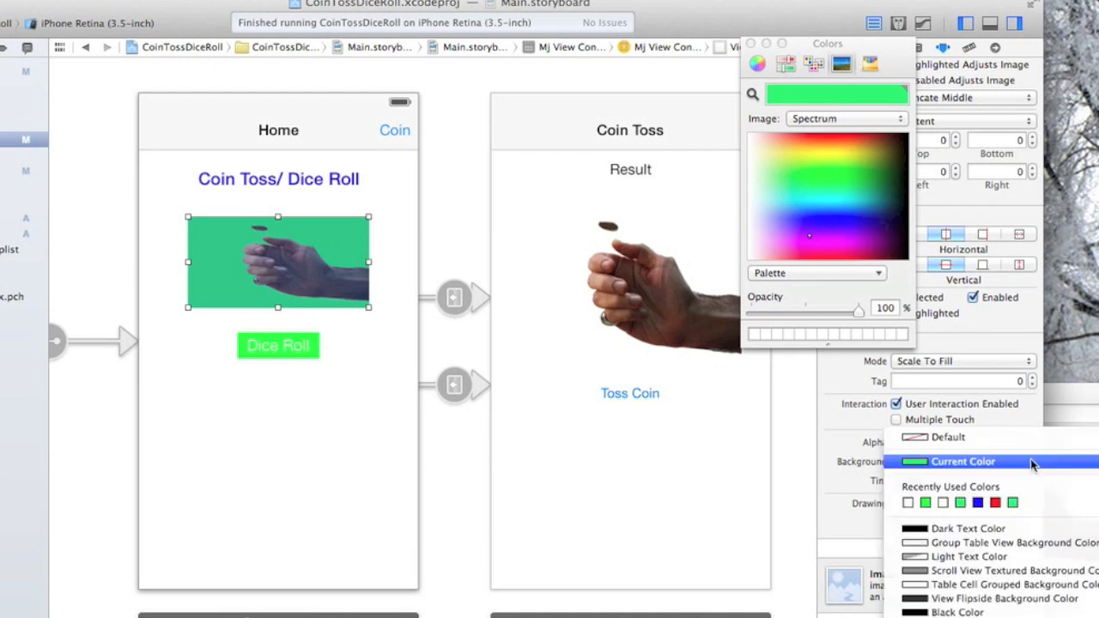
left_click(948, 437)
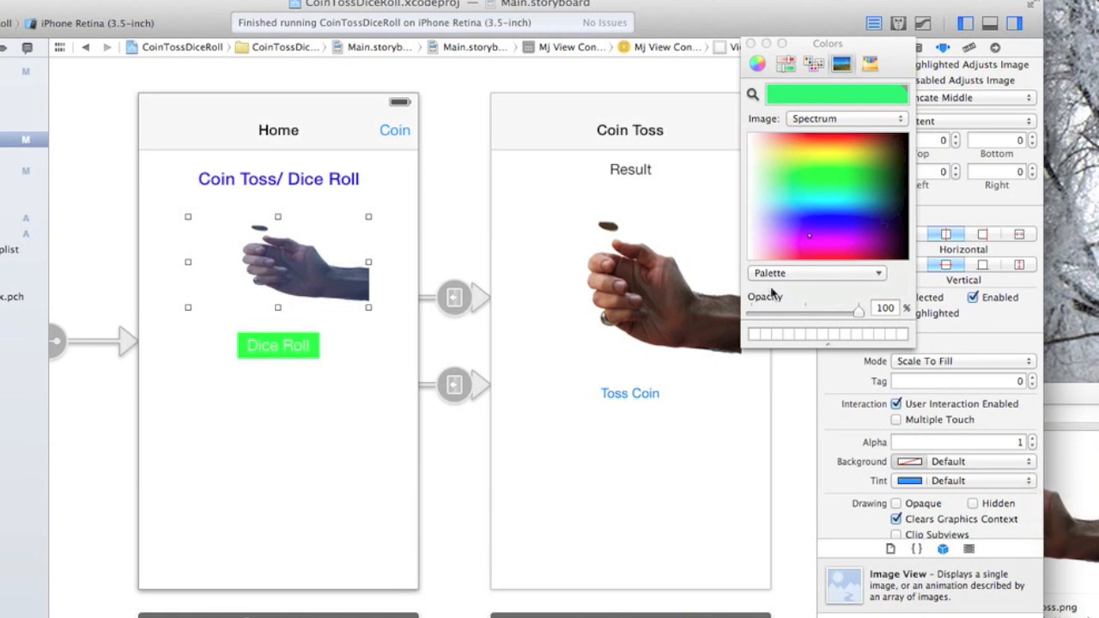
left_click(806, 183)
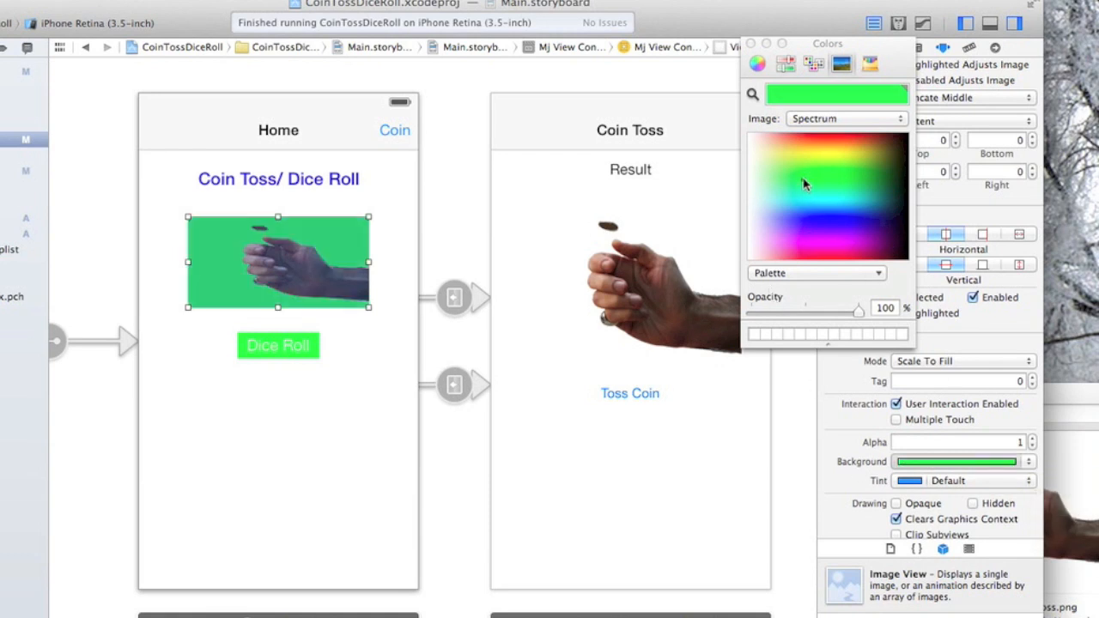